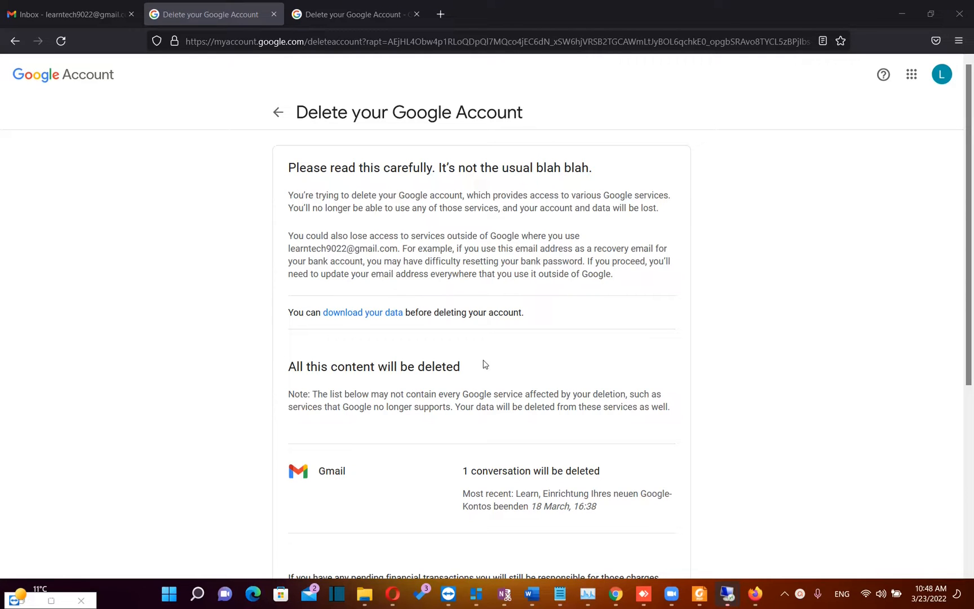
{"action": "mouse_move", "coordinate": [471, 333]}
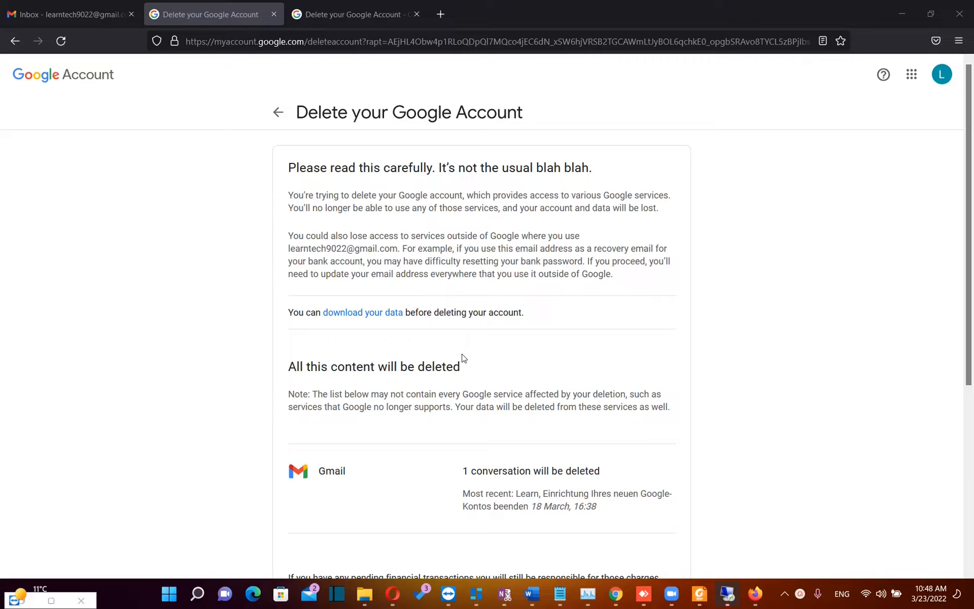
{"action": "mouse_move", "coordinate": [354, 14]}
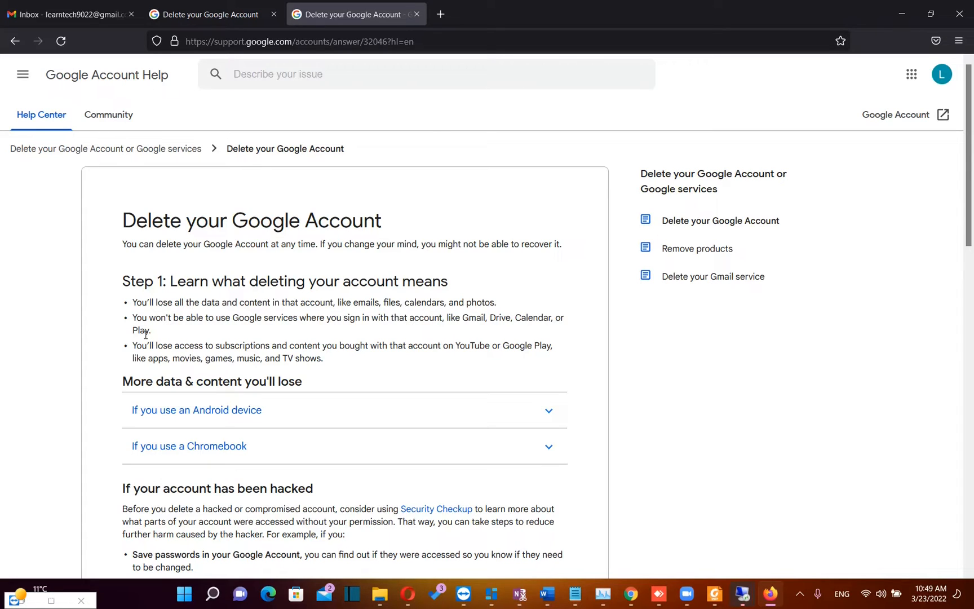
{"action": "mouse_move", "coordinate": [159, 338]}
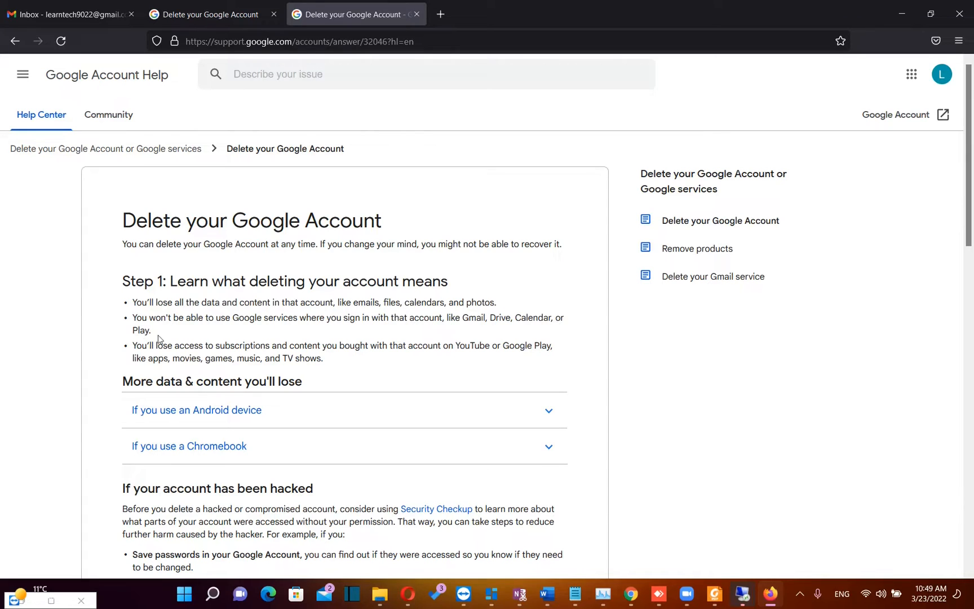
Switch from the Help Center article to the Gmail inbox.
{"action": "left_click", "coordinate": [69, 13]}
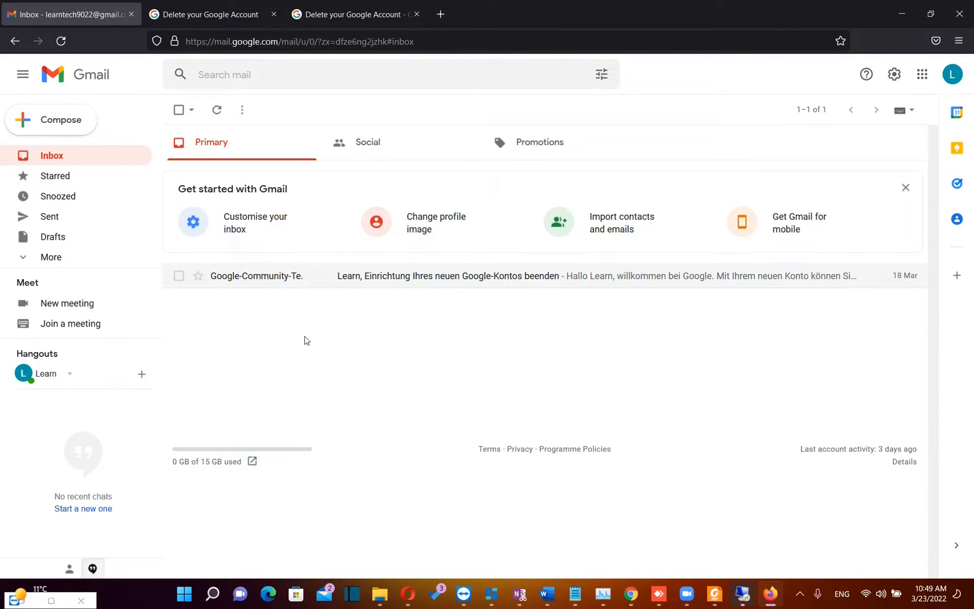
{"action": "mouse_move", "coordinate": [258, 318]}
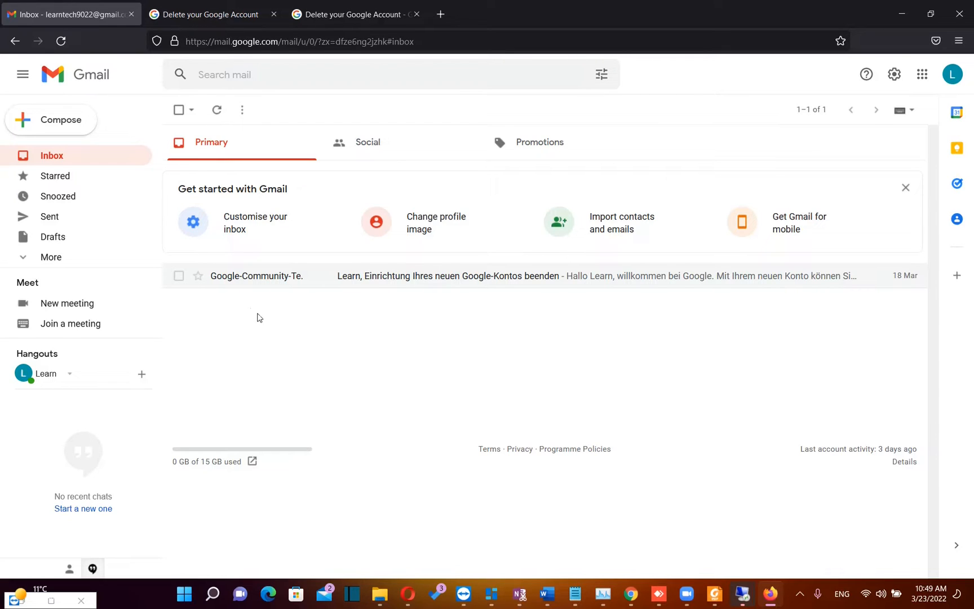
{"action": "mouse_move", "coordinate": [914, 208]}
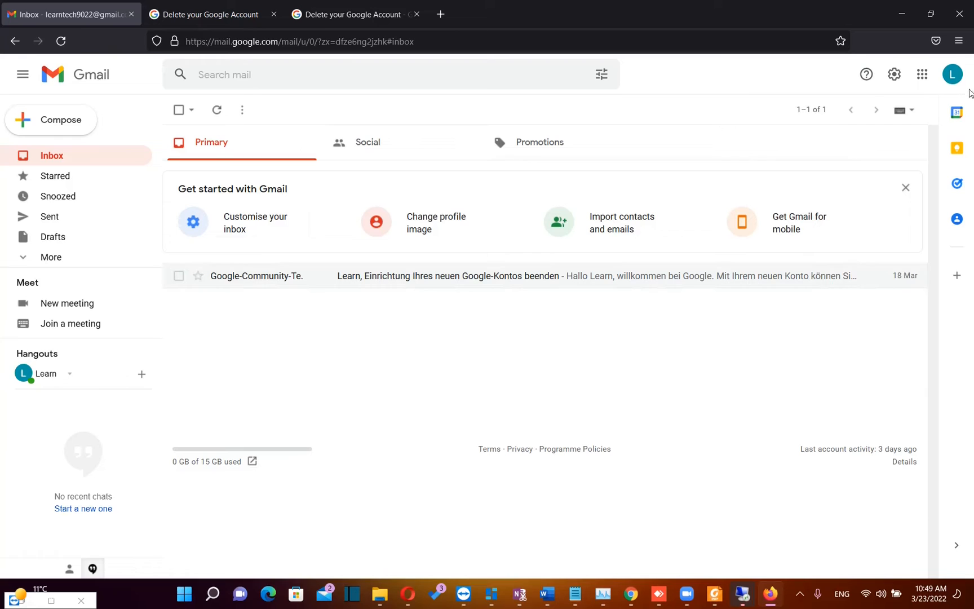
{"action": "mouse_move", "coordinate": [952, 75]}
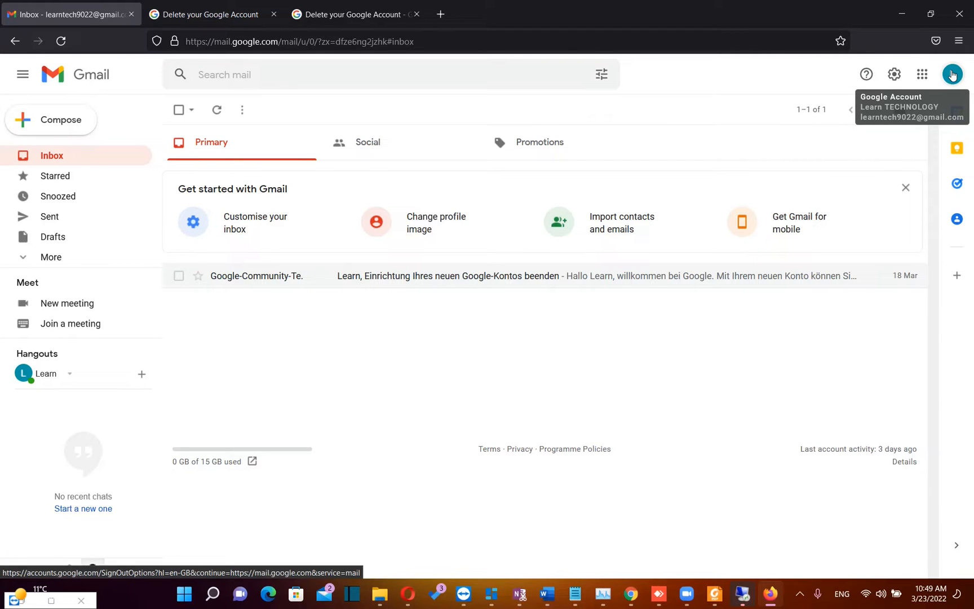
From the profile avatar, go to Manage your Google Account in a new tab.
{"action": "left_click", "coordinate": [952, 75]}
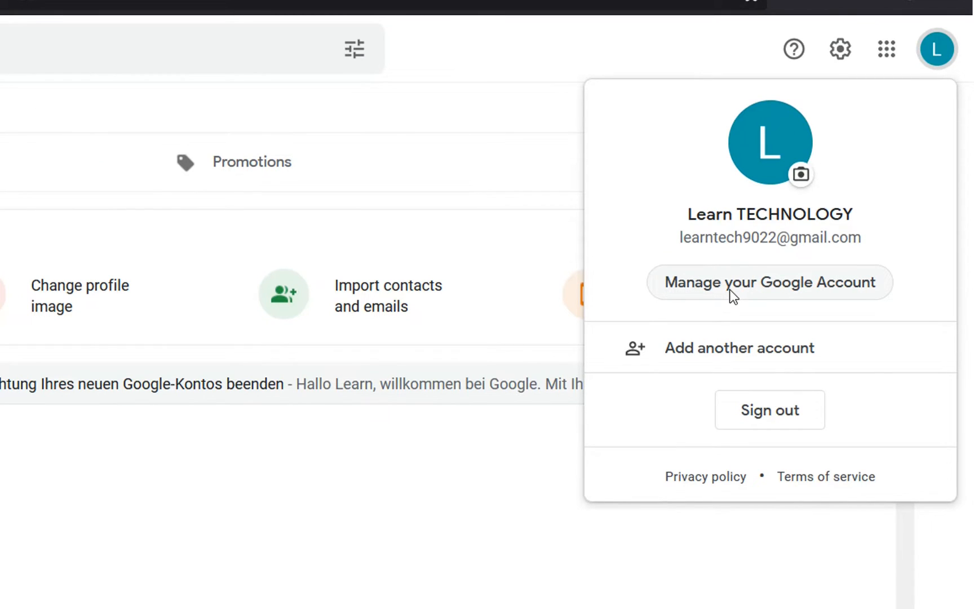
{"action": "left_click", "coordinate": [769, 282]}
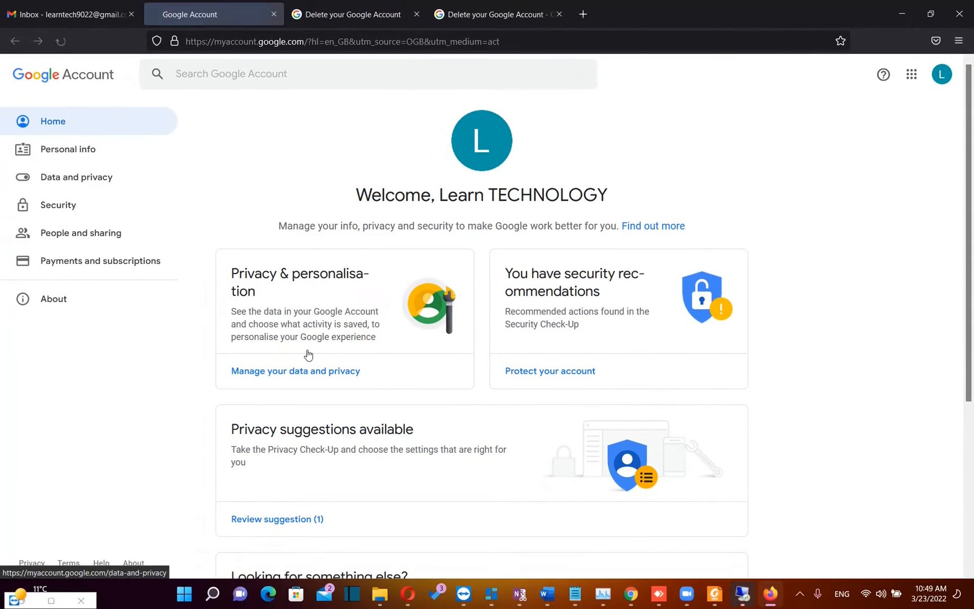
{"action": "mouse_move", "coordinate": [124, 413]}
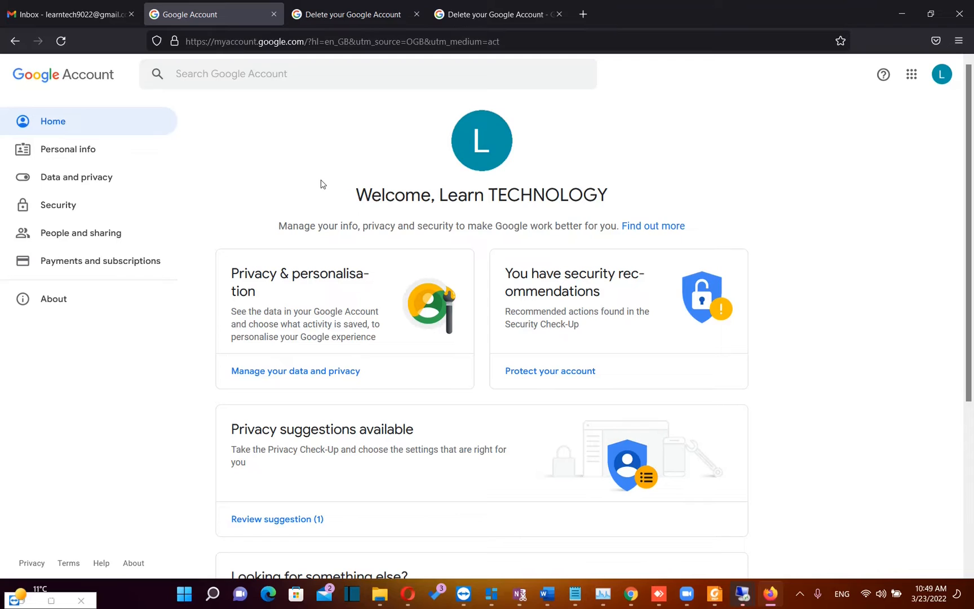
{"action": "mouse_move", "coordinate": [60, 96]}
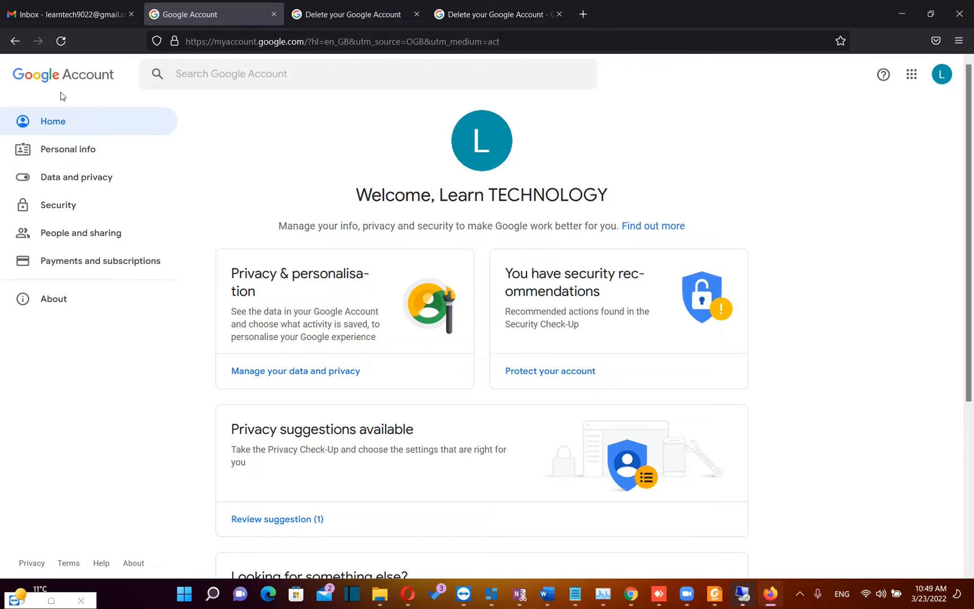
{"action": "mouse_move", "coordinate": [76, 176]}
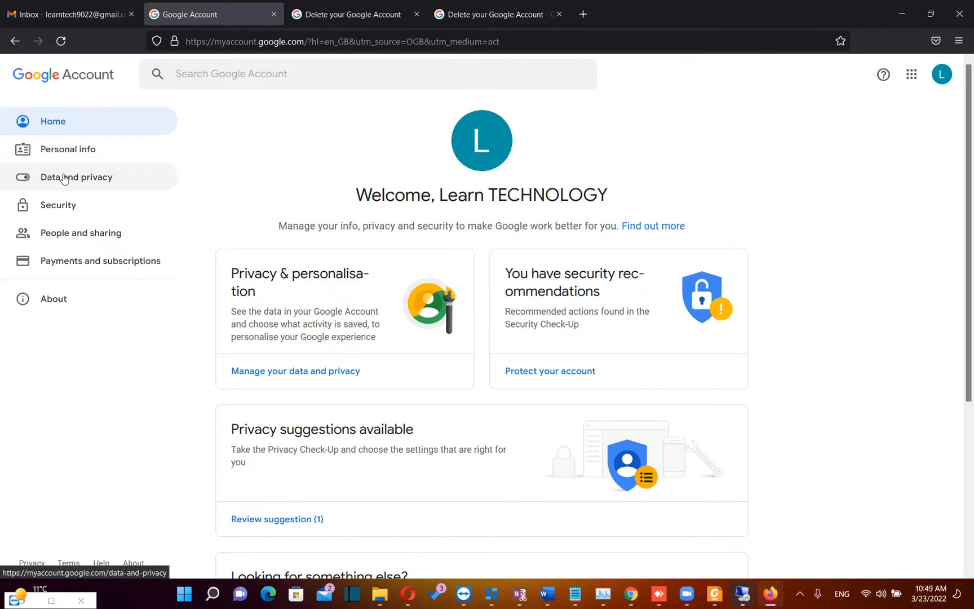
Go to the Data and privacy section of the Google Account.
{"action": "left_click", "coordinate": [76, 177]}
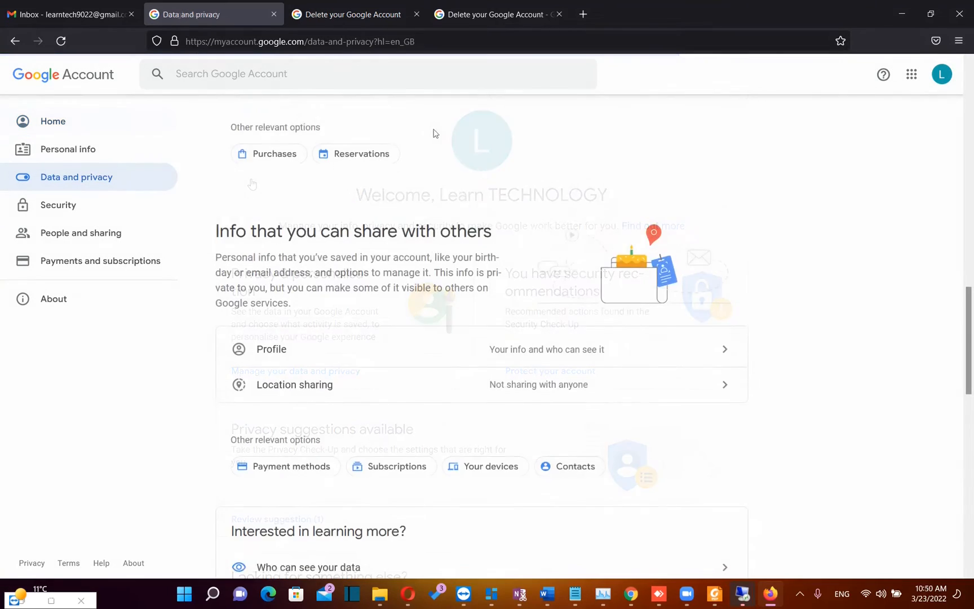
Start Delete your Google Account from More options and verify identity with the password.
{"action": "scroll", "scroll_direction": "down", "scroll_amount": 3}
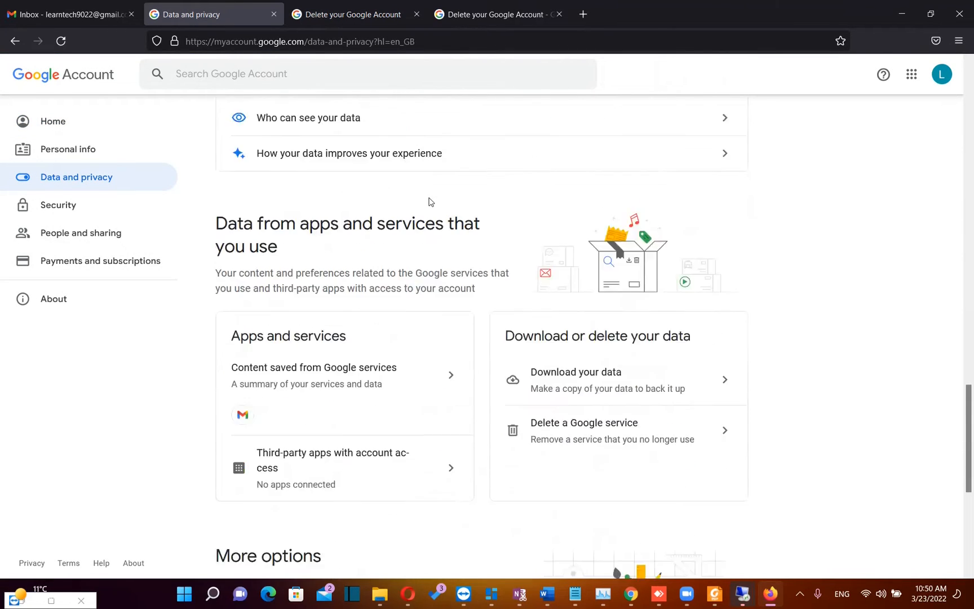
{"action": "scroll", "scroll_direction": "down", "scroll_amount": 3}
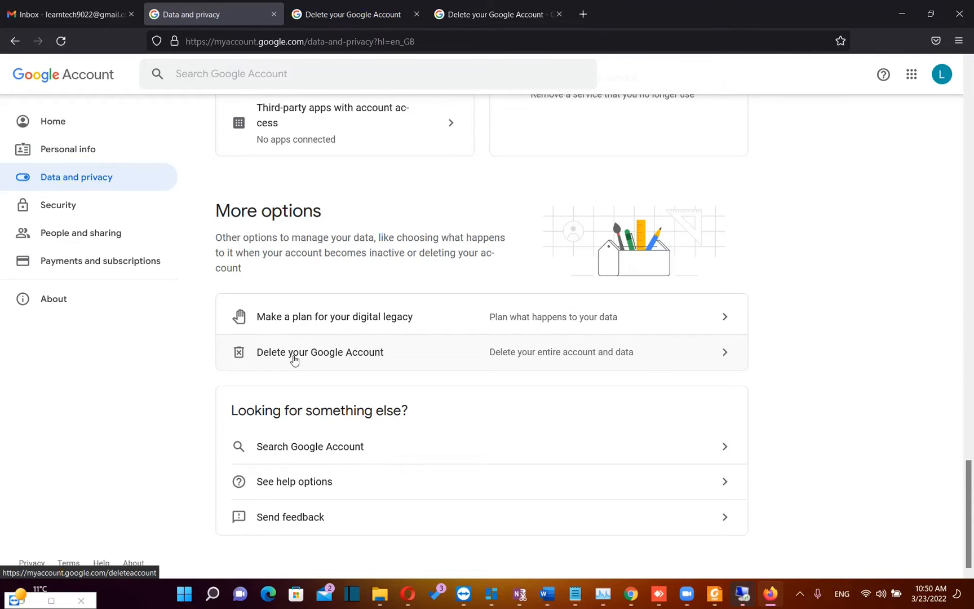
{"action": "left_click", "coordinate": [320, 352]}
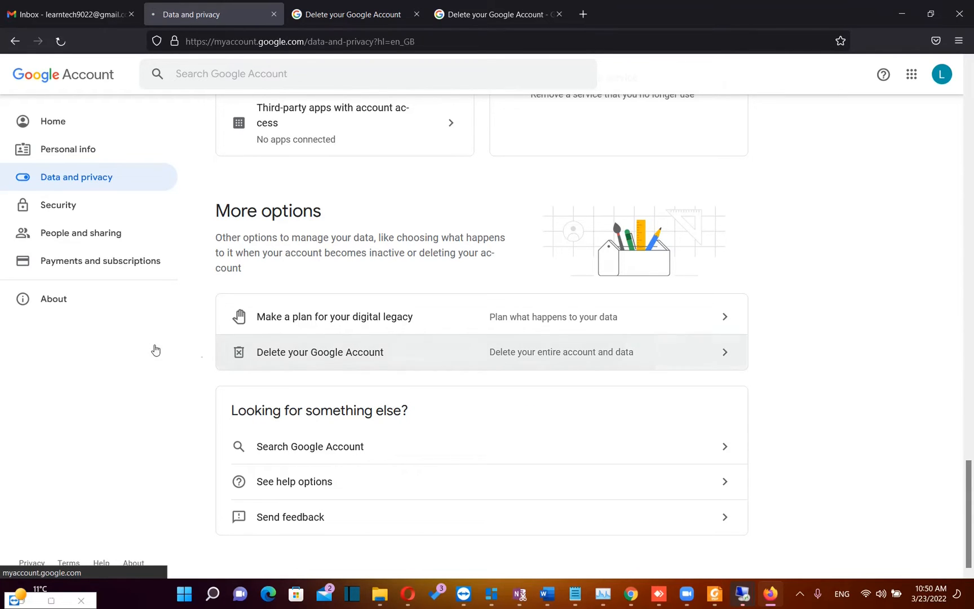
{"action": "left_click", "coordinate": [320, 352]}
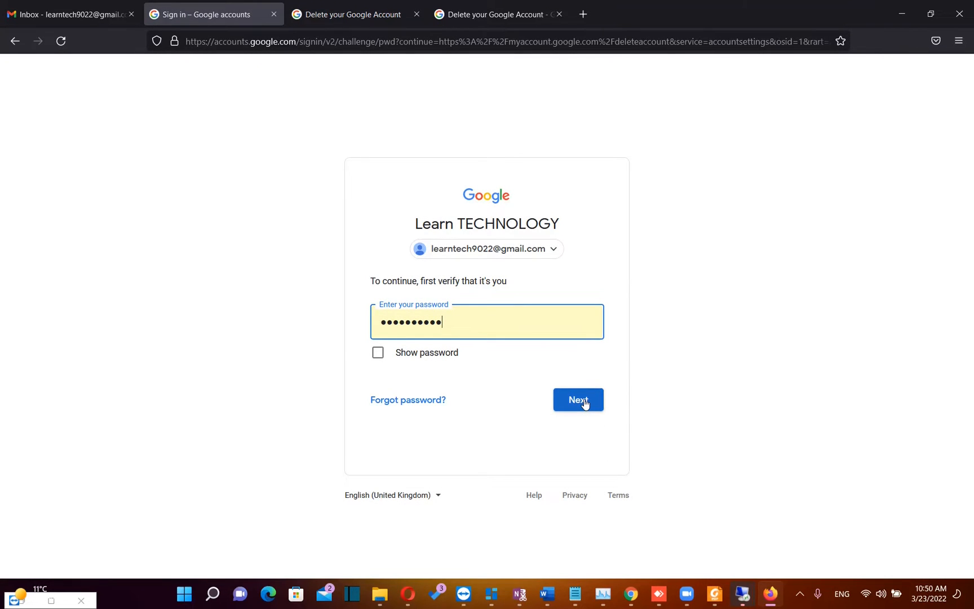
{"action": "left_click", "coordinate": [577, 399]}
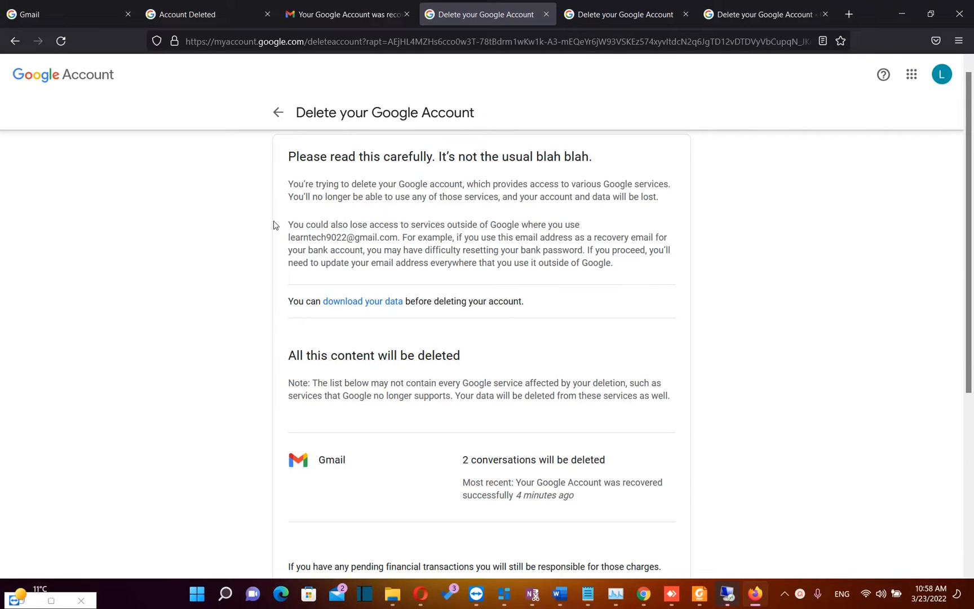
{"action": "mouse_move", "coordinate": [555, 393]}
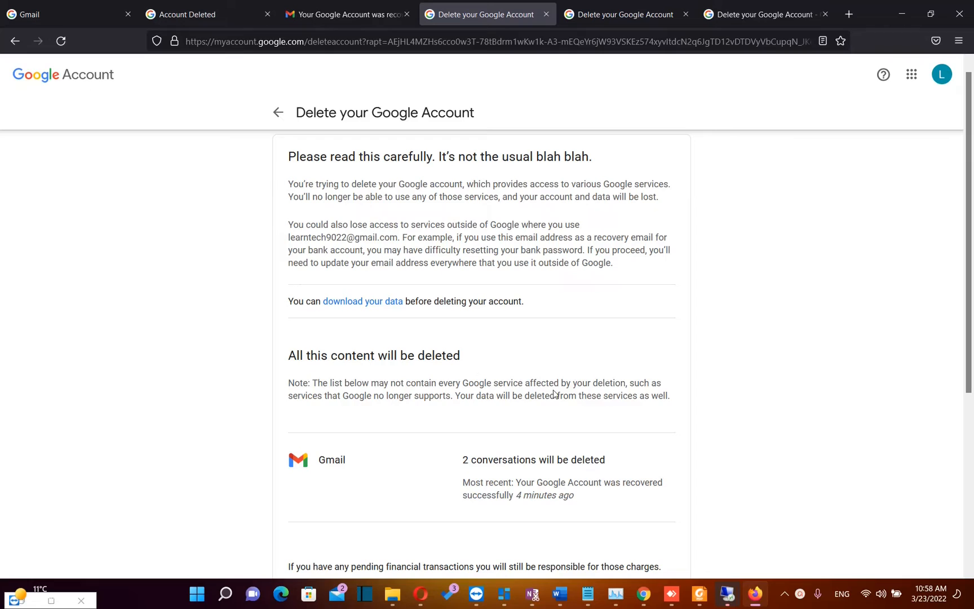
{"action": "mouse_move", "coordinate": [485, 276]}
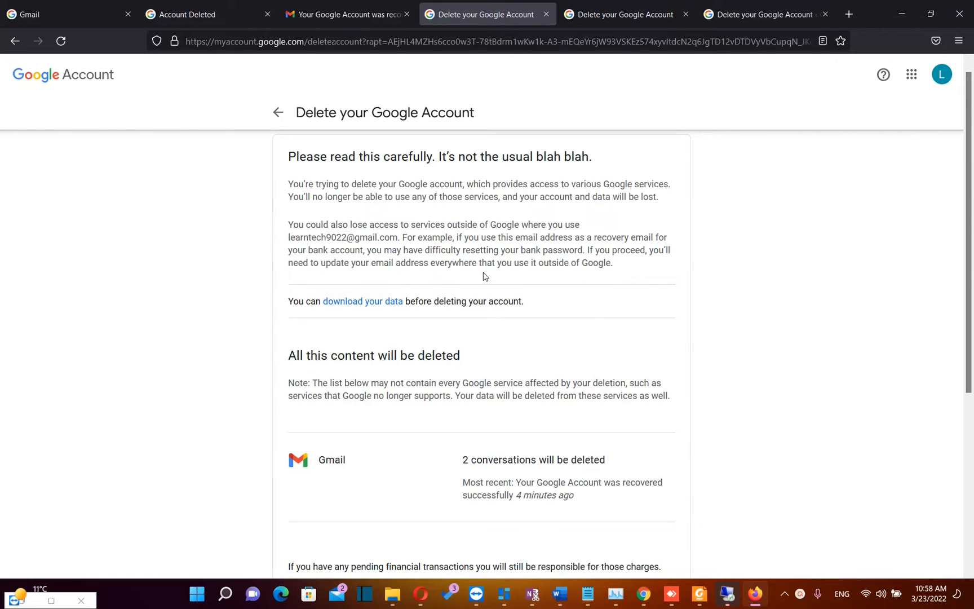
{"action": "mouse_move", "coordinate": [479, 277]}
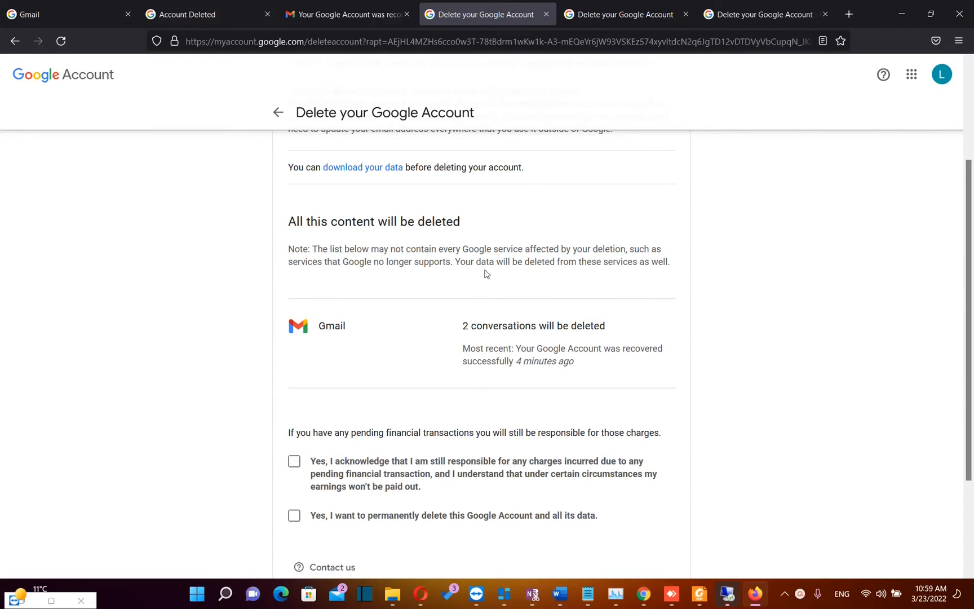
{"action": "mouse_move", "coordinate": [269, 320]}
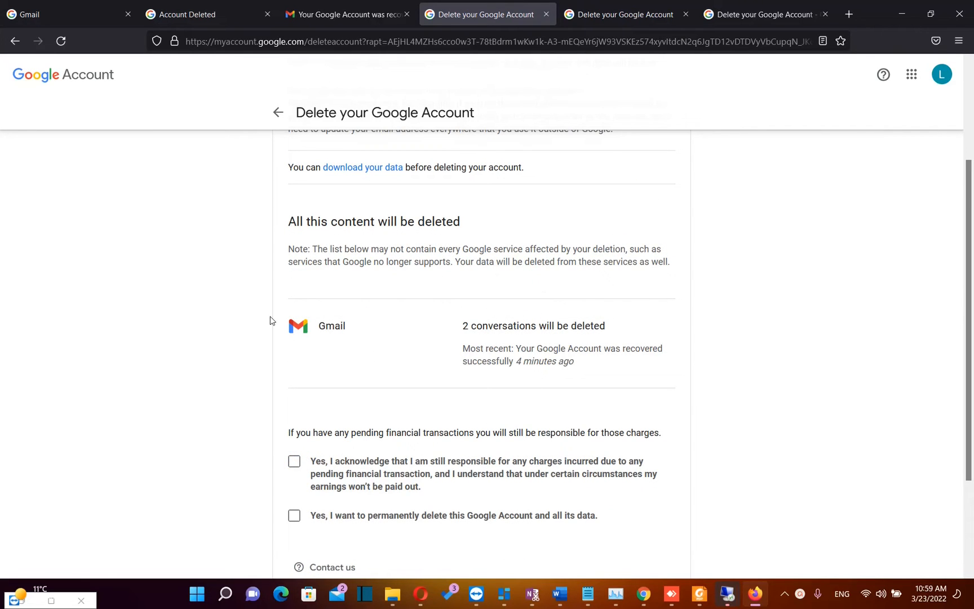
{"action": "left_click", "coordinate": [911, 74]}
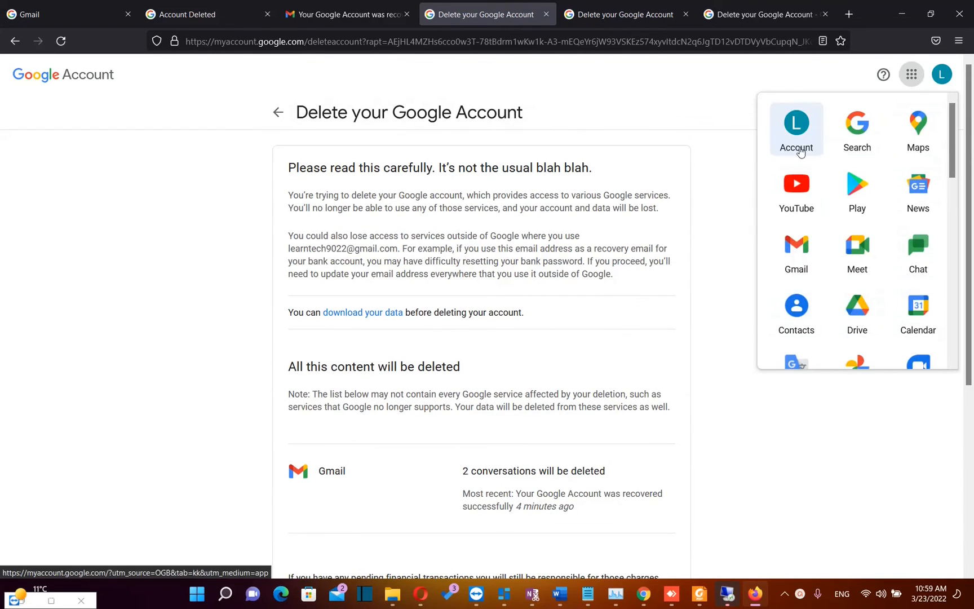
{"action": "mouse_move", "coordinate": [918, 124]}
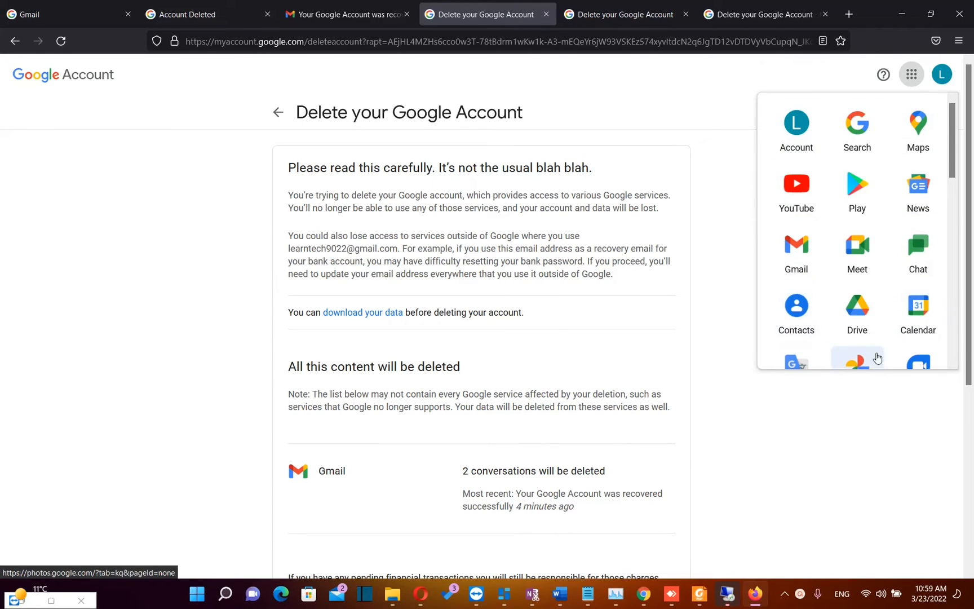
{"action": "mouse_move", "coordinate": [857, 304]}
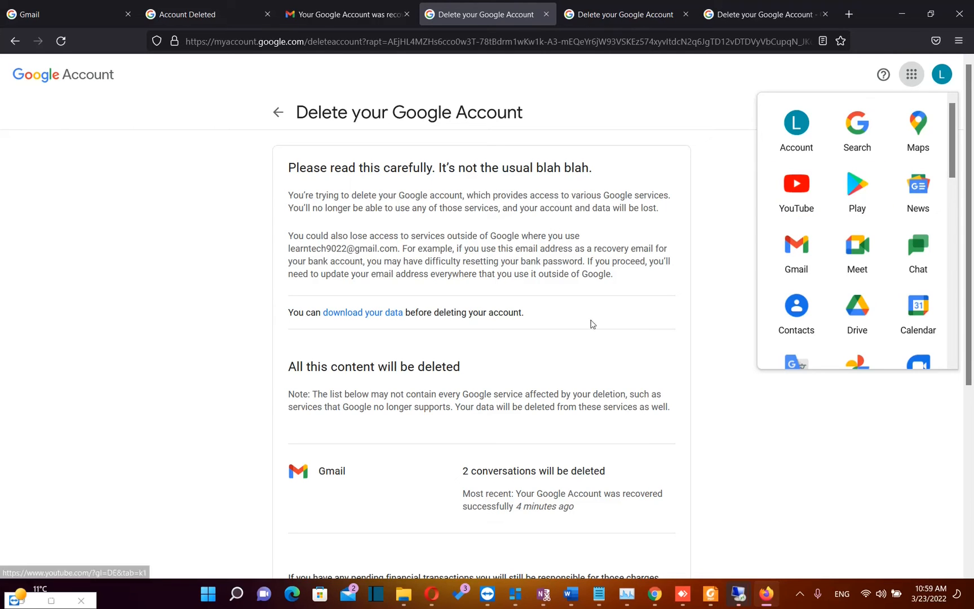
{"action": "scroll", "scroll_direction": "down", "scroll_amount": 3}
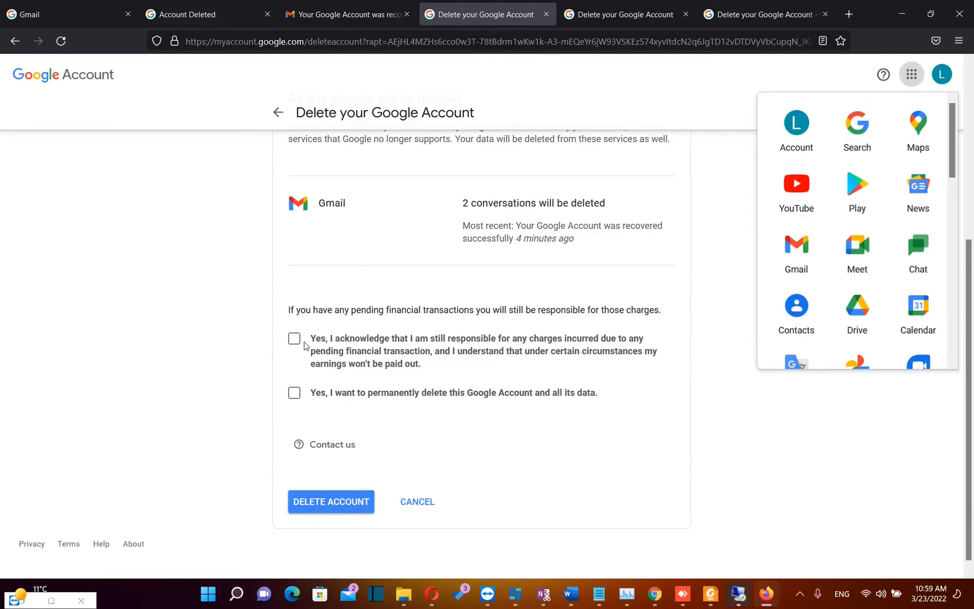
Acknowledge both responsibility checkboxes and permanently delete the Google Account and its data.
{"action": "left_click", "coordinate": [294, 338]}
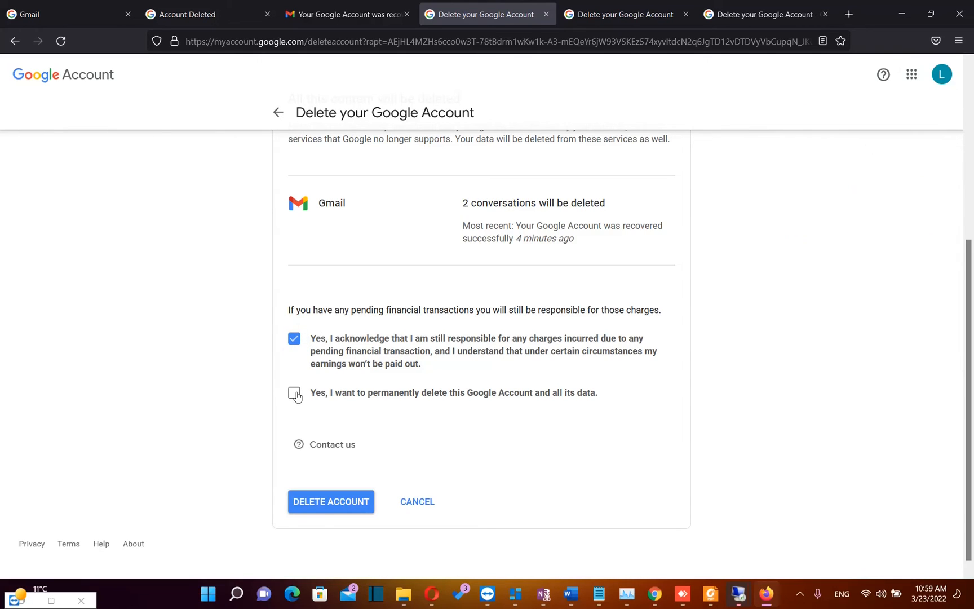
{"action": "left_click", "coordinate": [295, 393]}
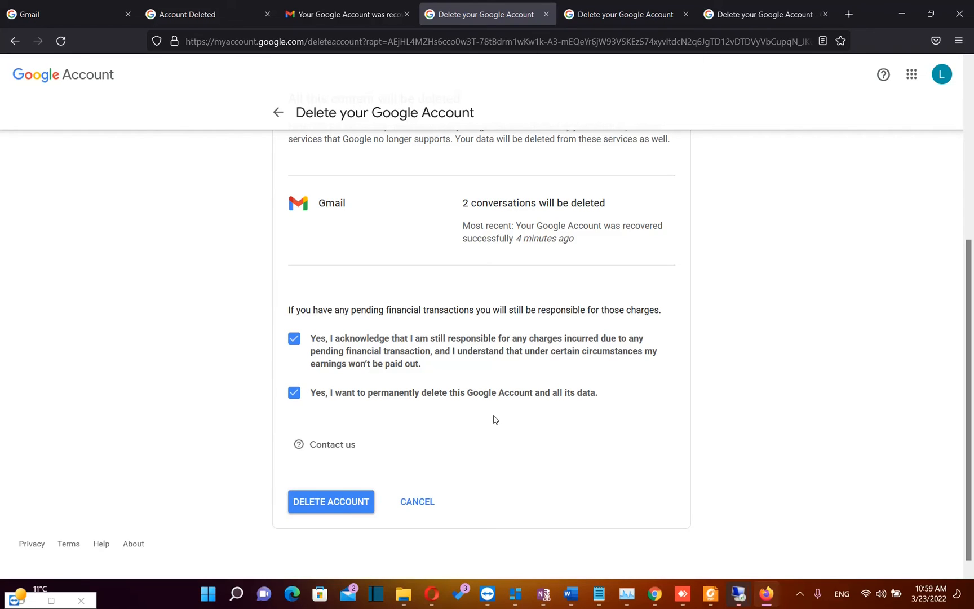
{"action": "mouse_move", "coordinate": [479, 446]}
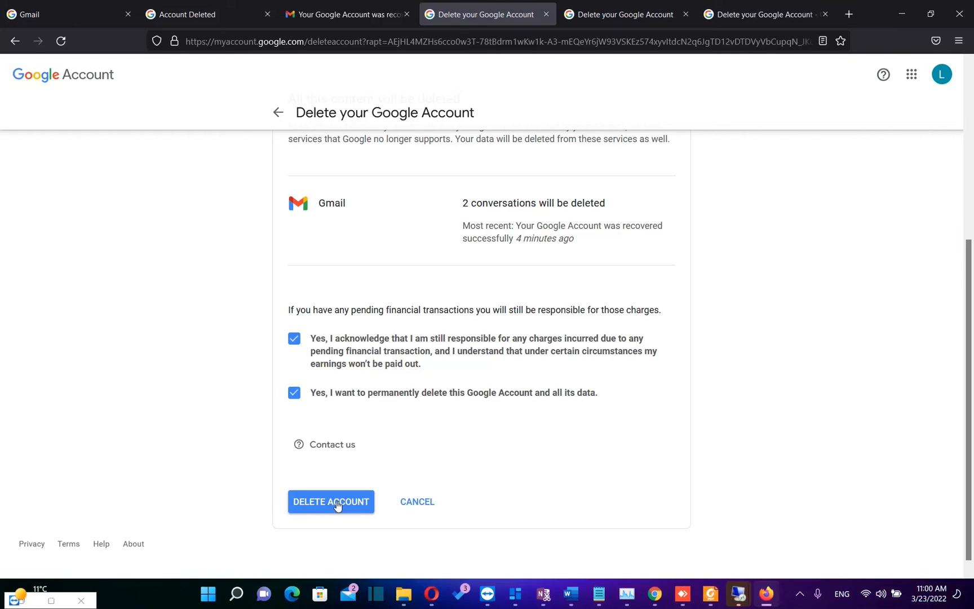
{"action": "left_click", "coordinate": [330, 501]}
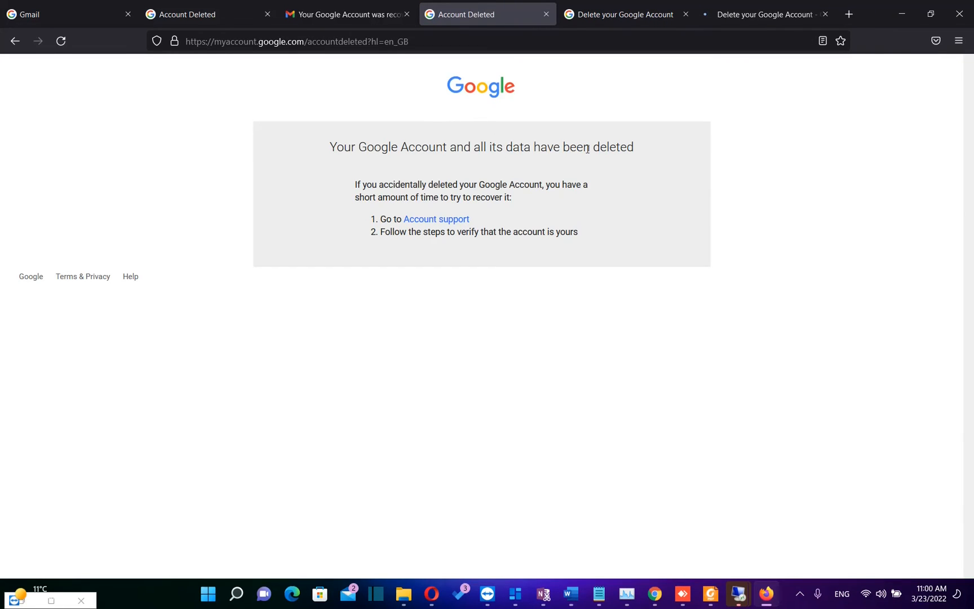